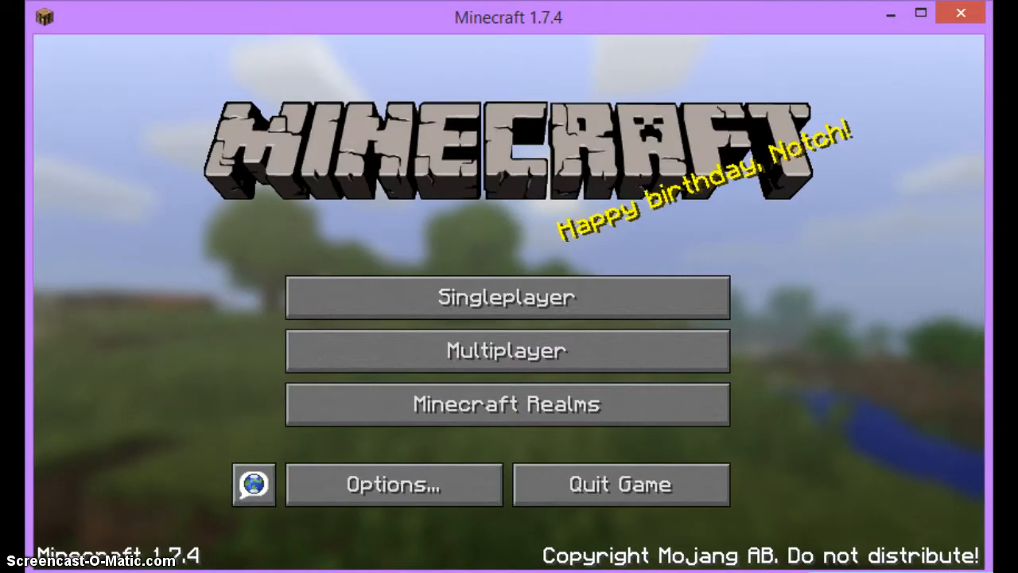
mouse_move(334, 404)
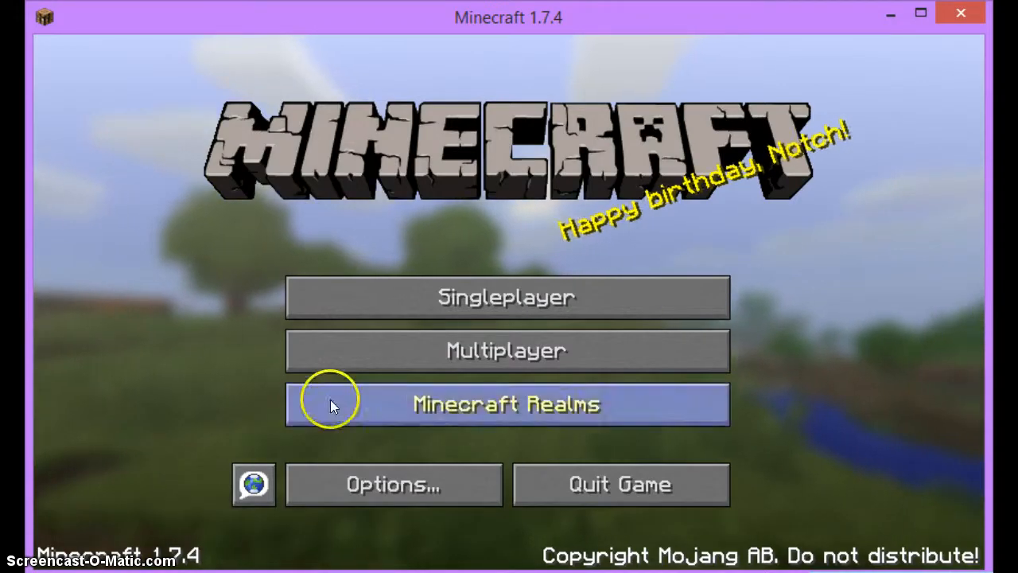
mouse_move(760, 151)
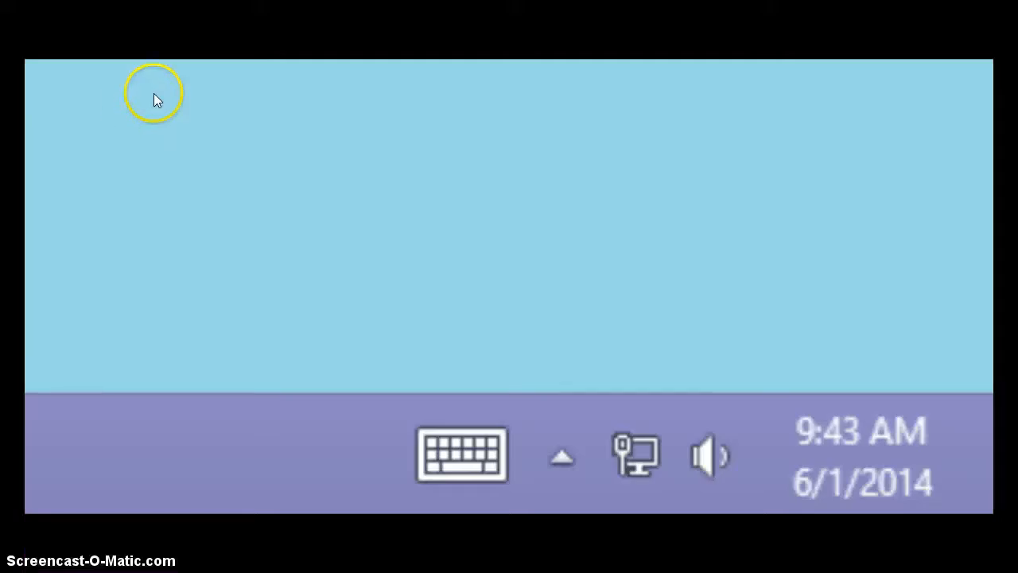
Step: Show the Windows date flyout reading Sunday, June 1, 2014 at 9:43 AM
left_click(863, 458)
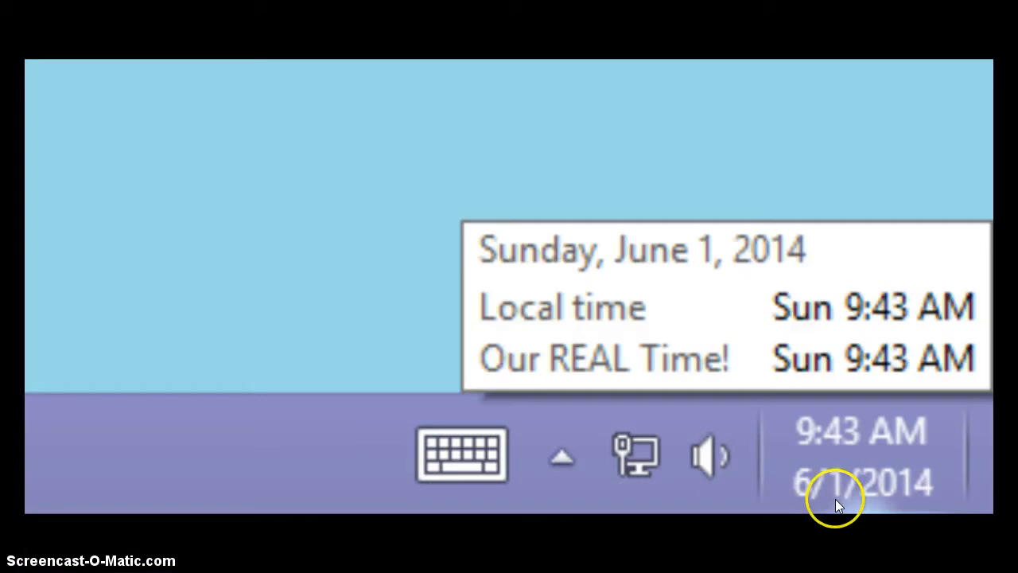
mouse_move(828, 500)
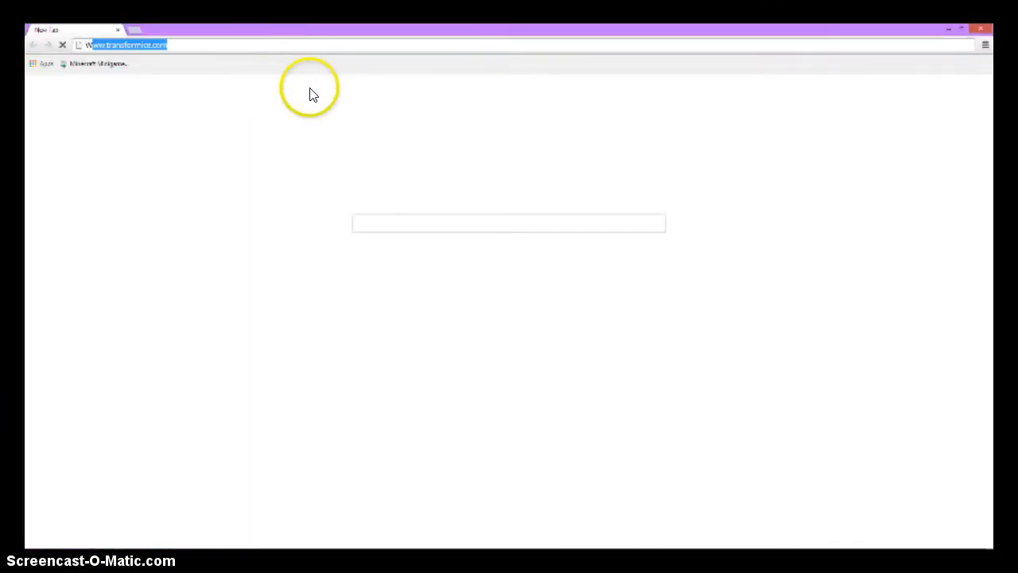
Step: Search Google for Notch's birthday, then browse 'happy birthday notch' results
type("WHen is noi")
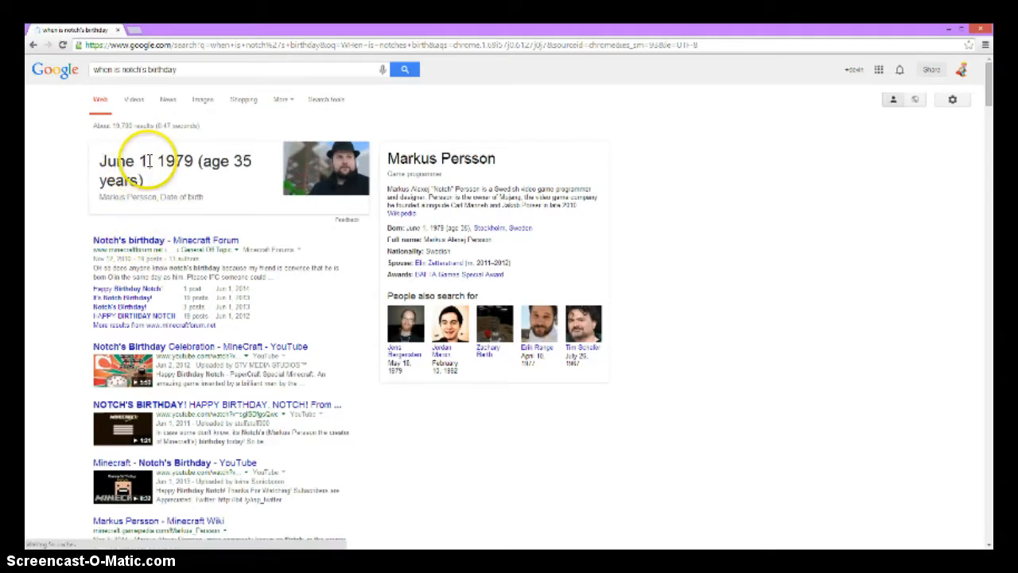
mouse_move(214, 69)
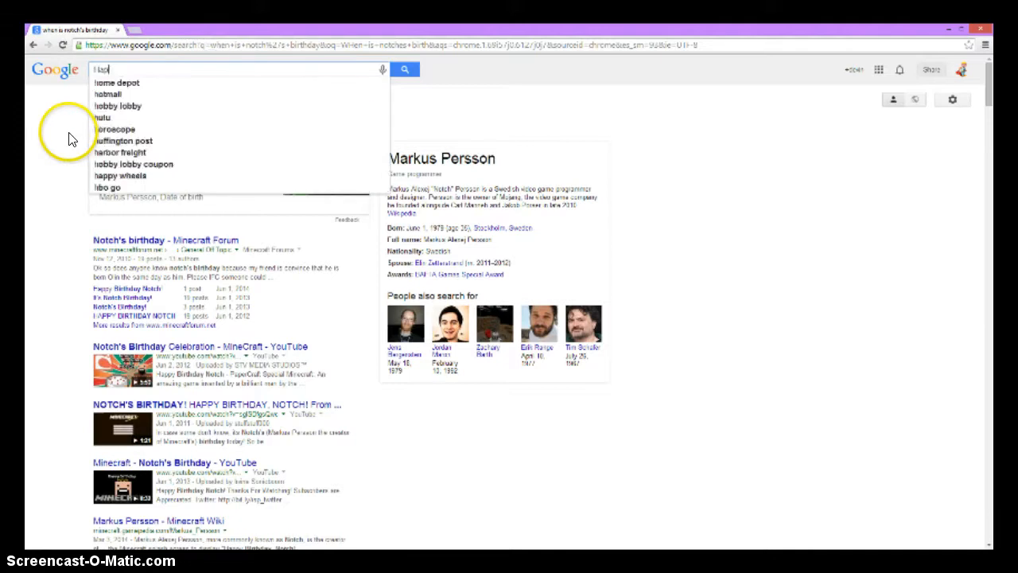
type("Happy Birth")
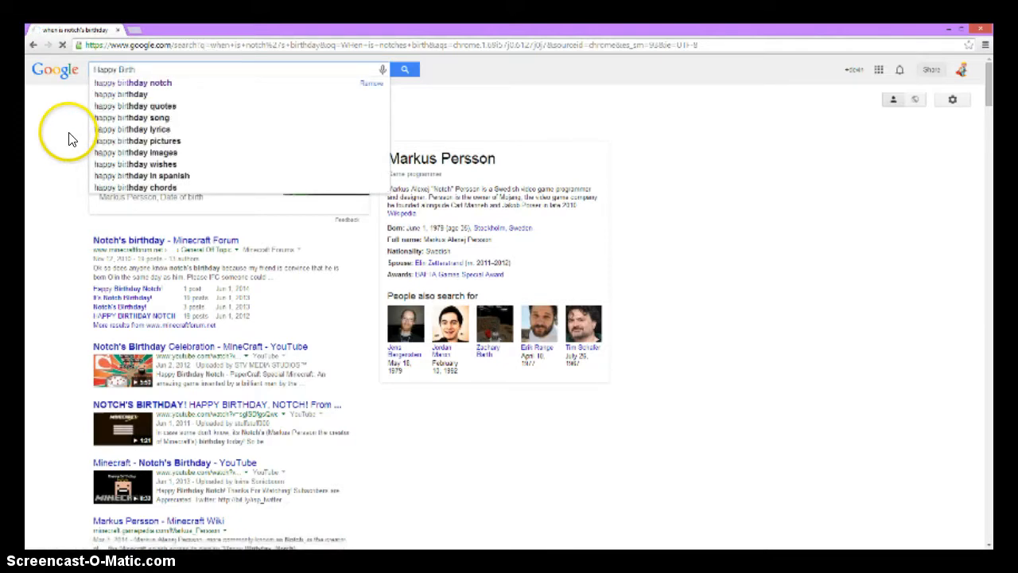
left_click(143, 83)
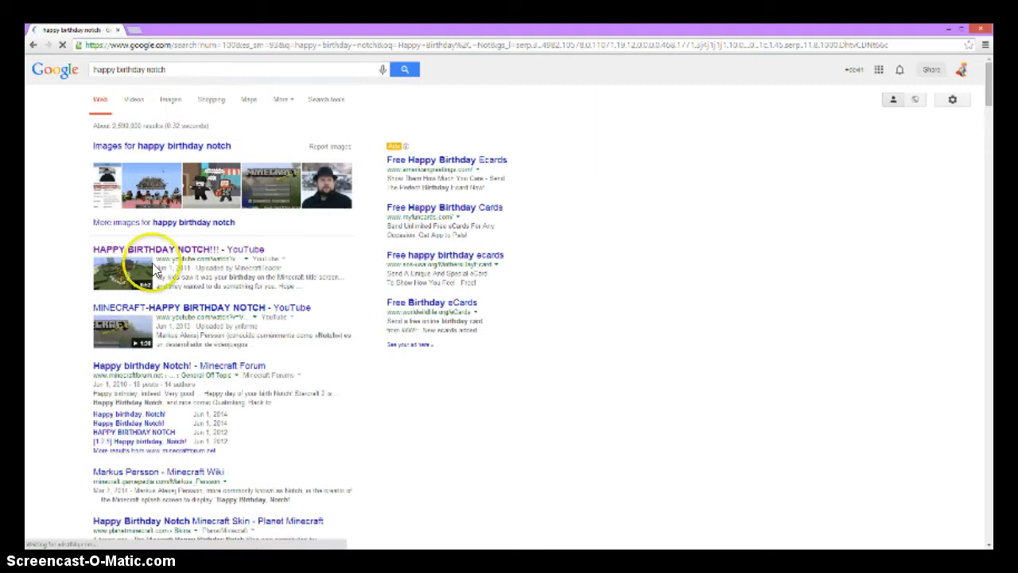
scroll("down", 3)
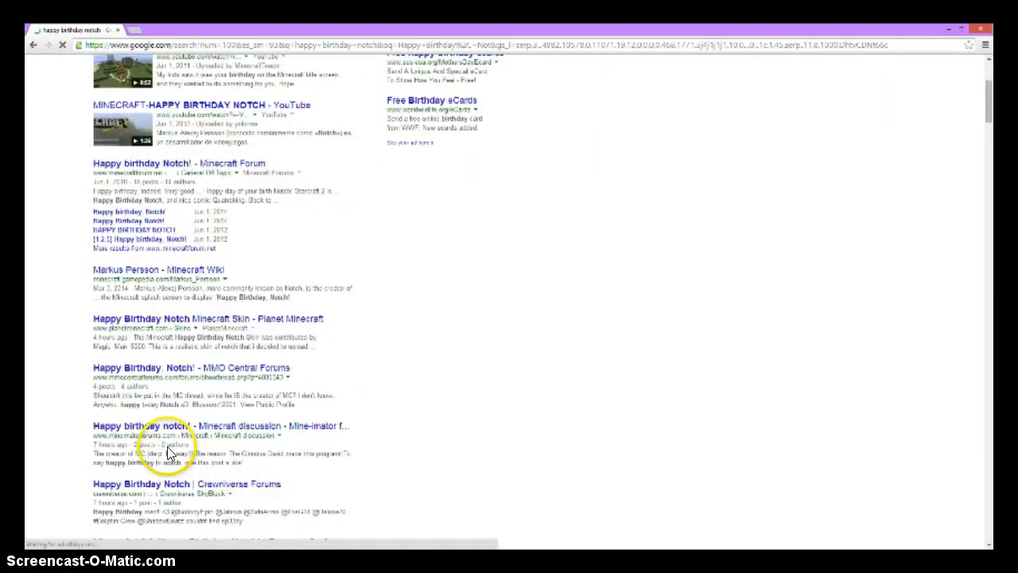
scroll("down", 3)
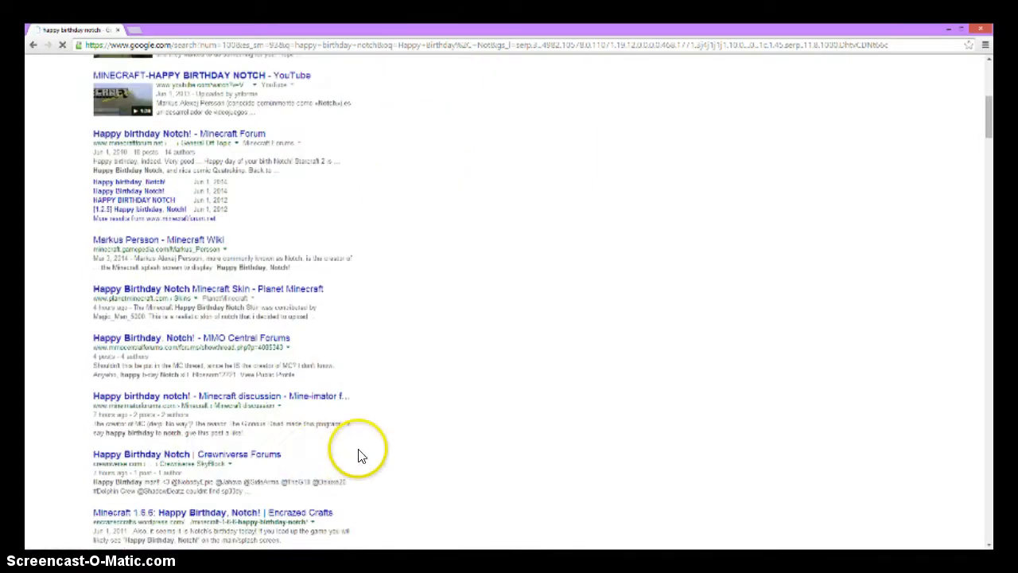
scroll("down", 3)
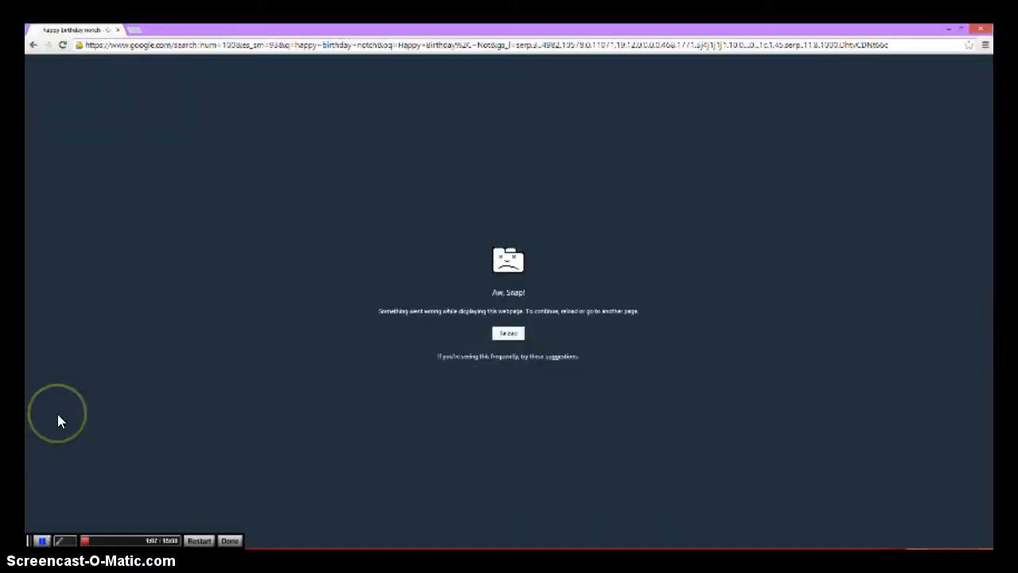
mouse_move(481, 314)
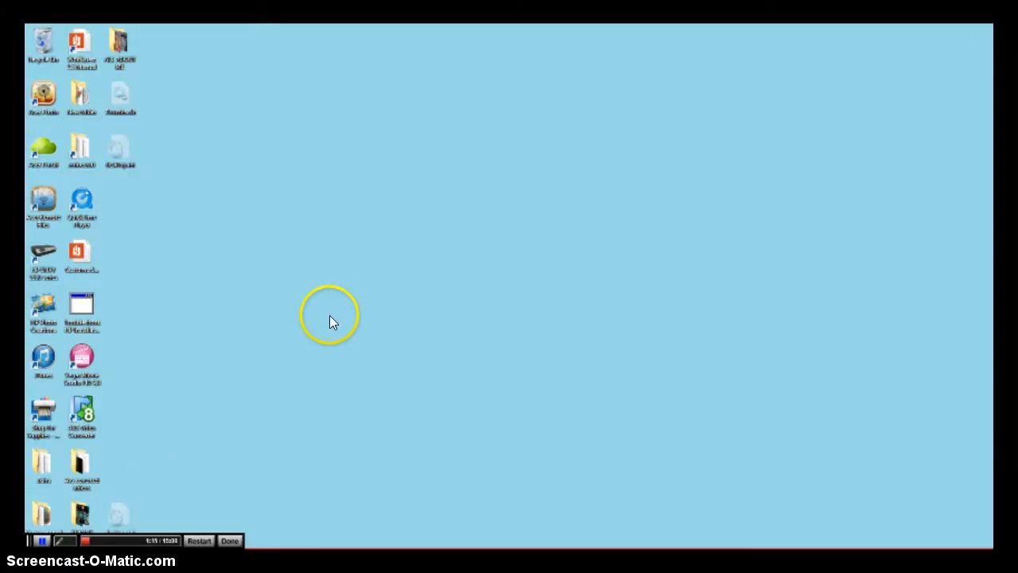
mouse_move(286, 370)
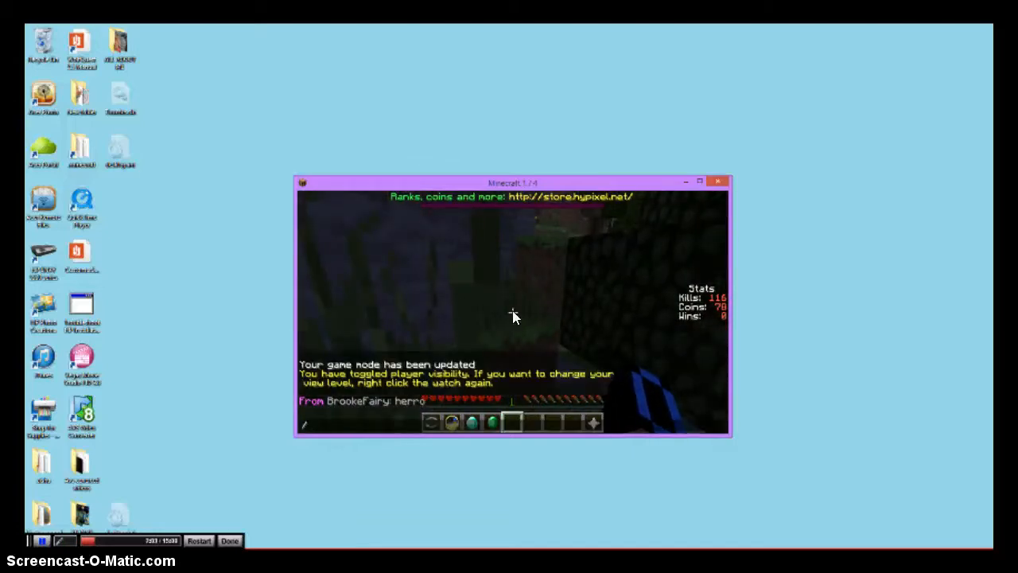
type("msg Br")
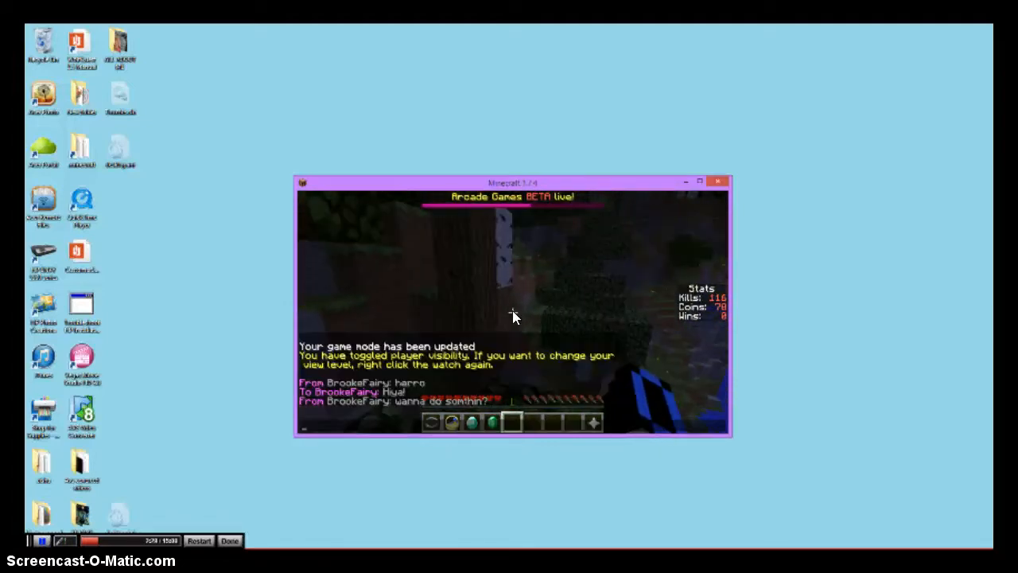
type("/msg BrookeFairy")
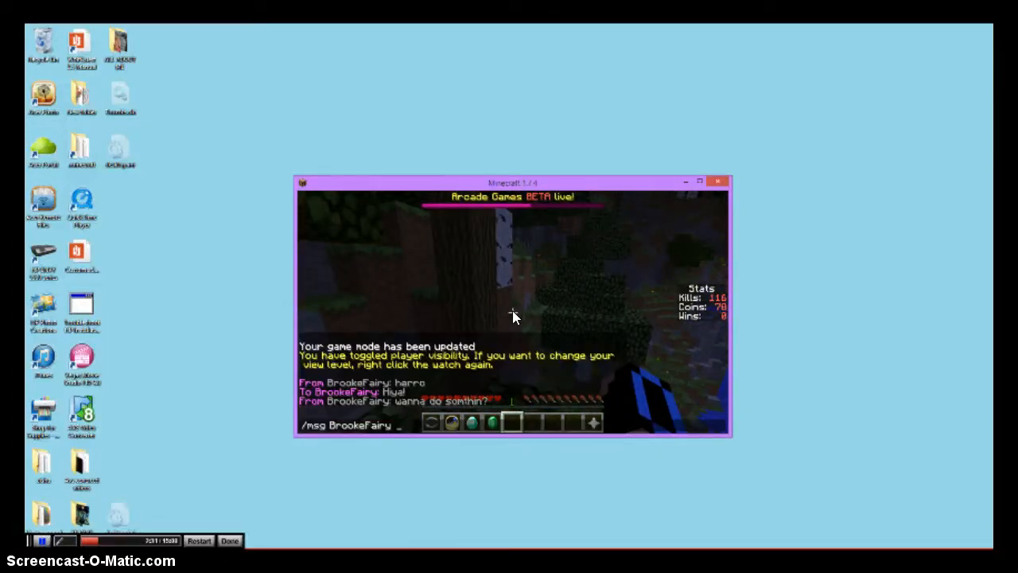